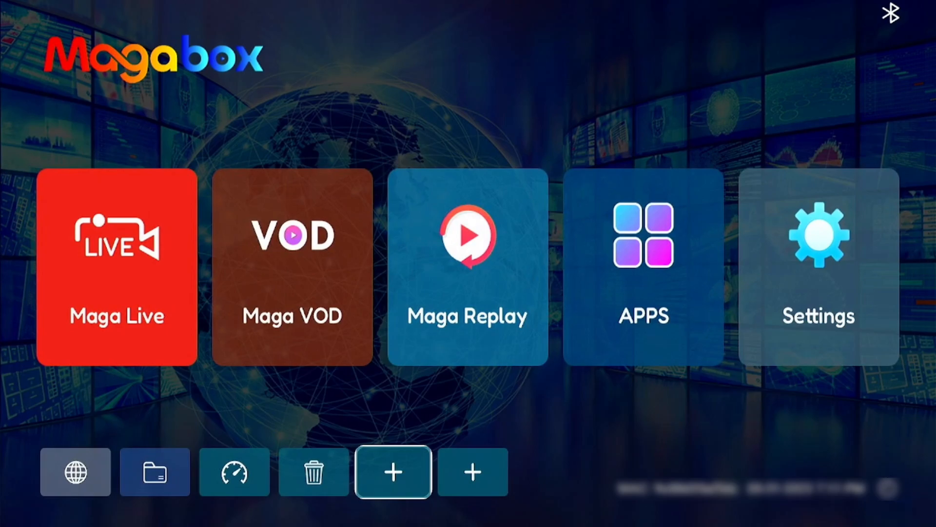
Step: Add the DeviceInfo shortcut to an empty slot, then move focus across the main tiles toward Settings
click(393, 472)
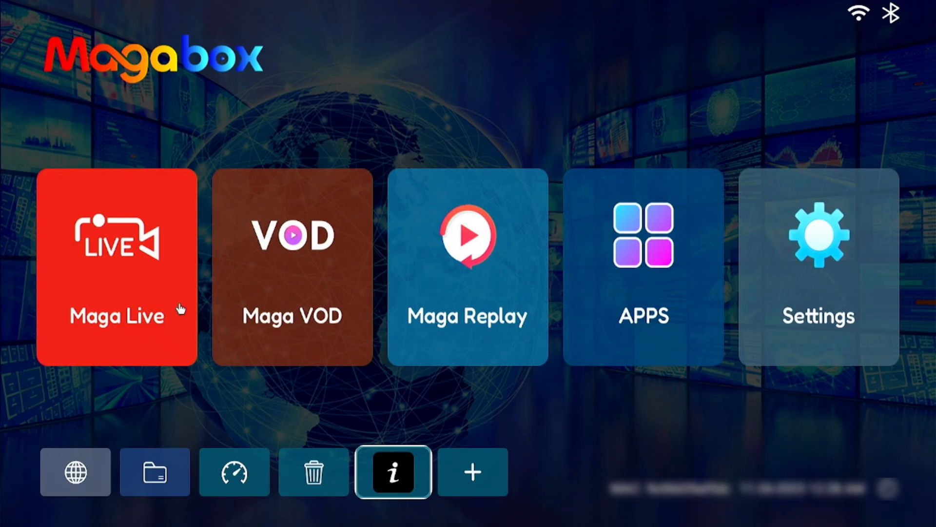
mouse_move(395, 357)
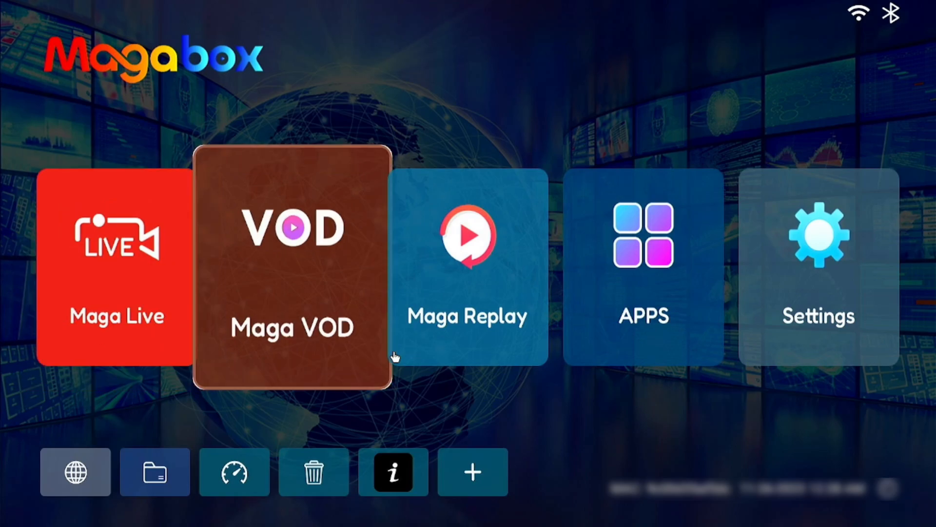
key(Right)
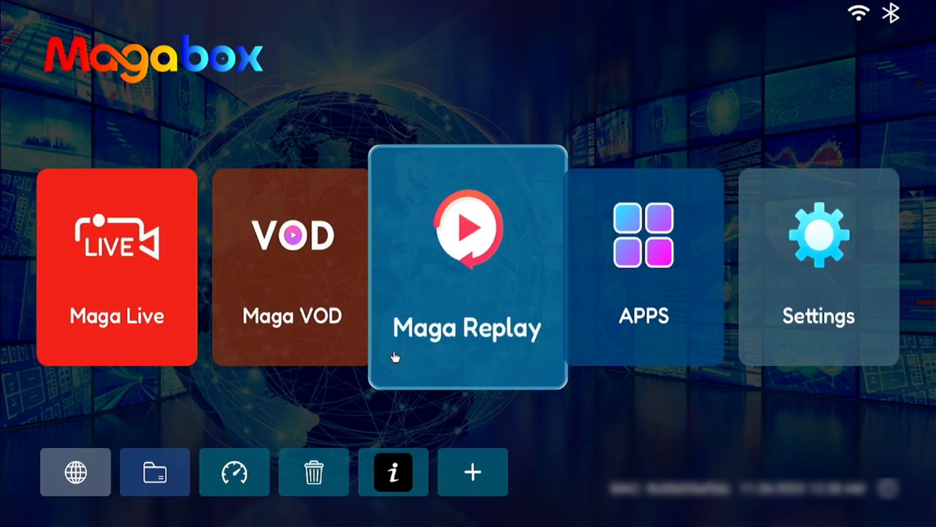
key(Right)
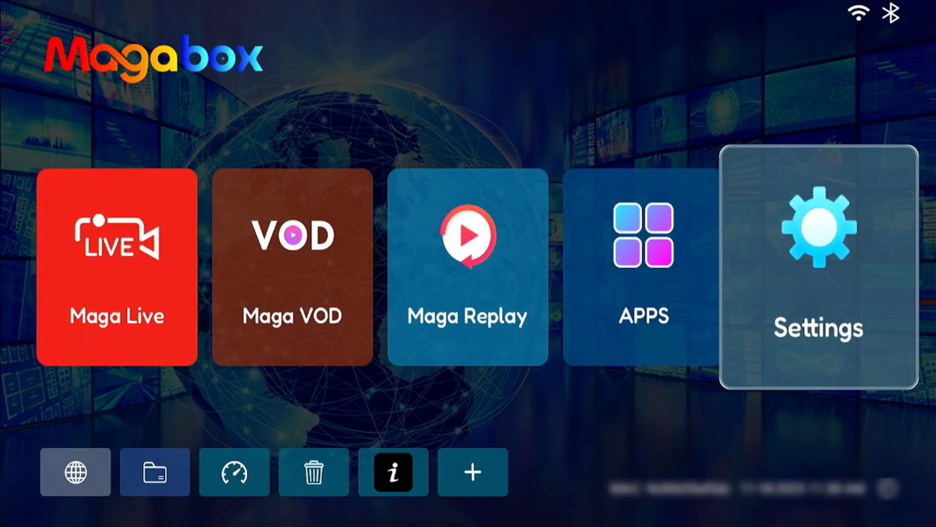
Step: Enter the APPS grid and launch the APP Store
key(Left)
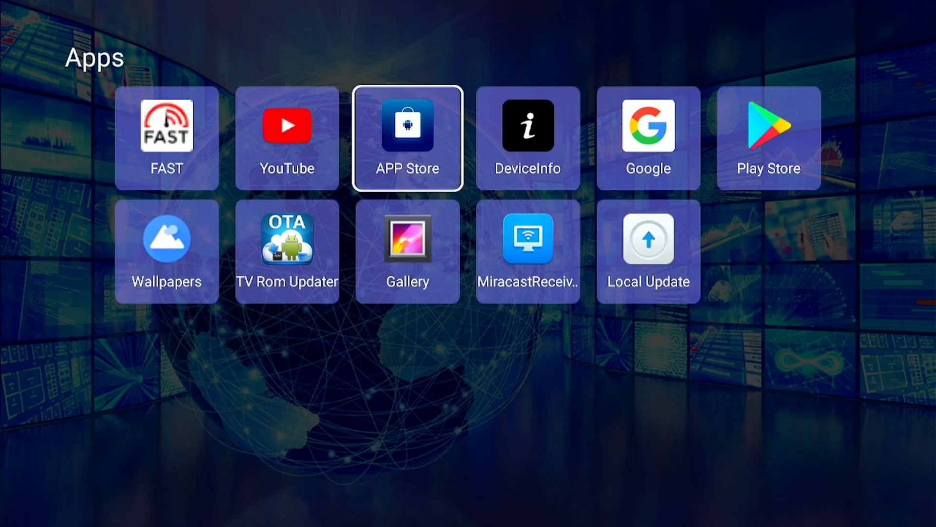
click(408, 137)
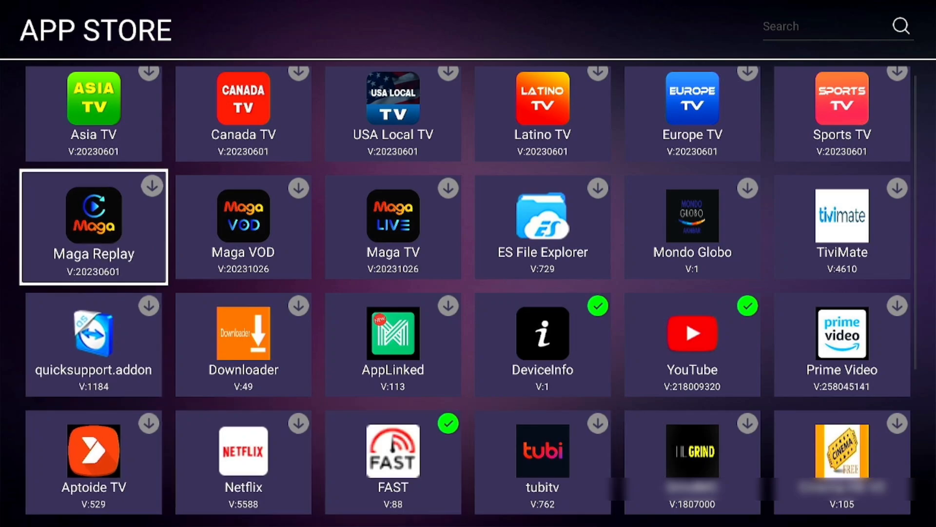
Step: Start downloading Maga Replay, Maga VOD and Maga TV from the App Store tiles
click(93, 216)
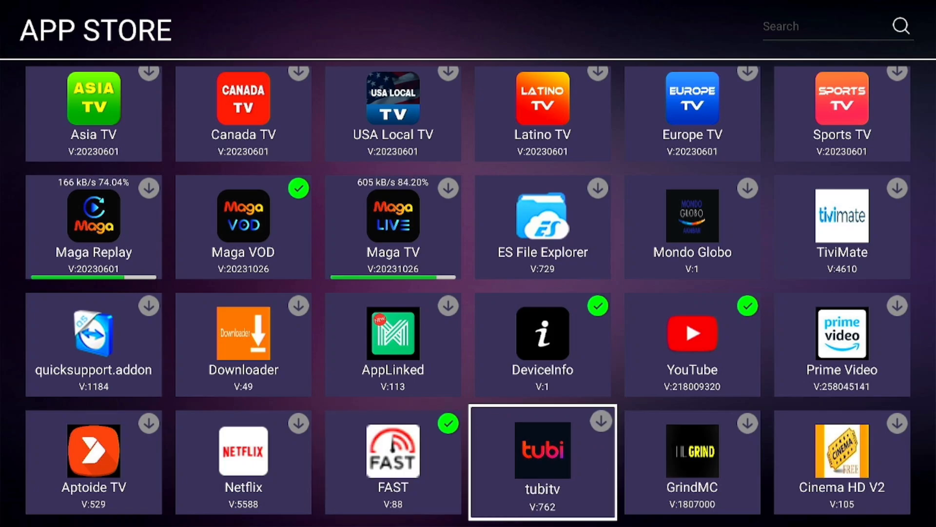
scroll(down, 3)
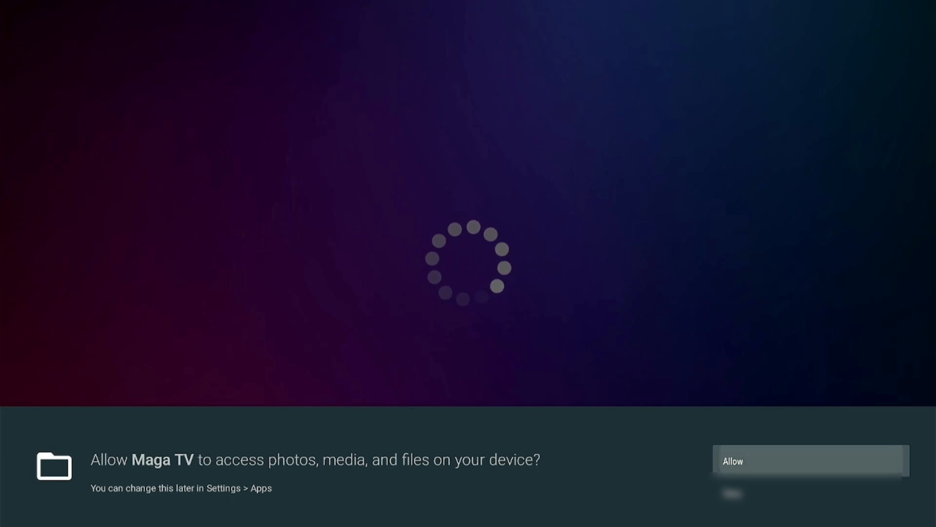
Step: Allow Maga TV to access media files so the Live TV channel list loads
click(809, 462)
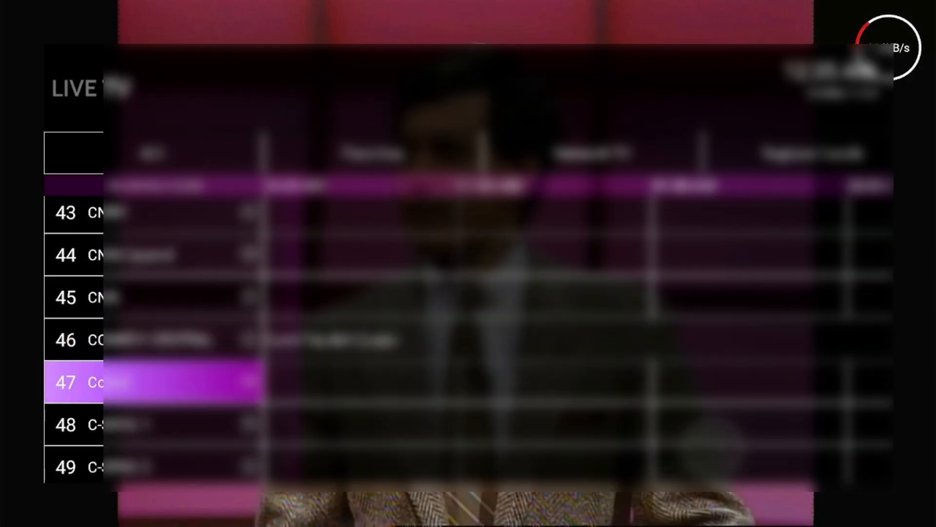
scroll(down, 3)
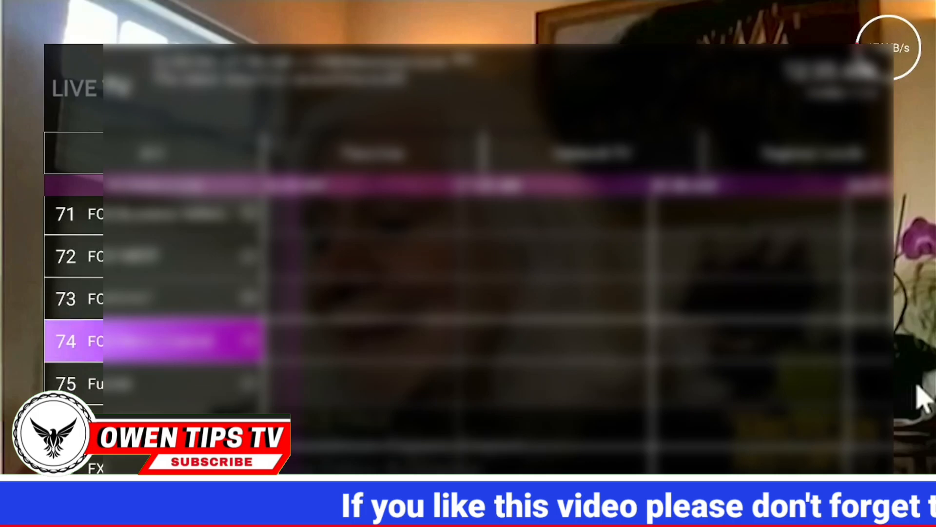
scroll(down, 3)
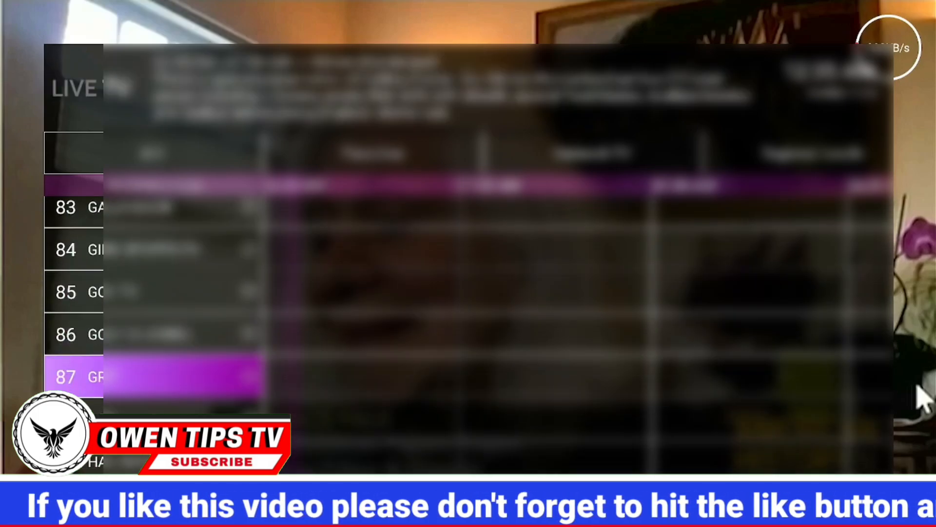
scroll(down, 3)
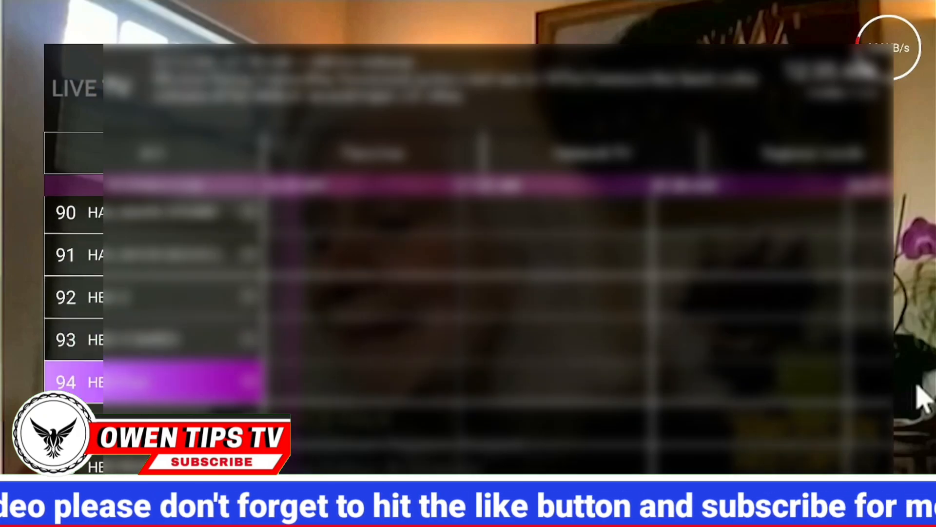
scroll(down, 3)
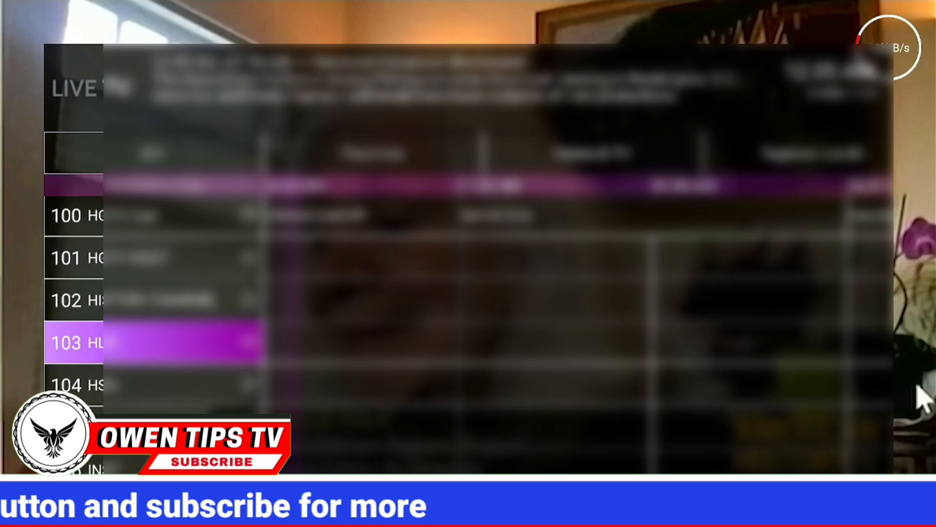
scroll(down, 3)
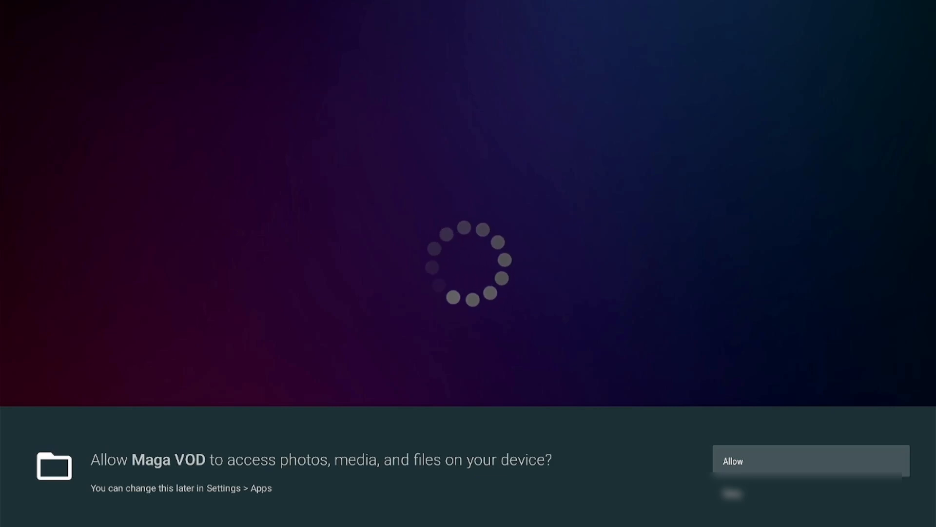
Step: Allow Maga VOD to access media files so its home screen with Newest loads
click(809, 460)
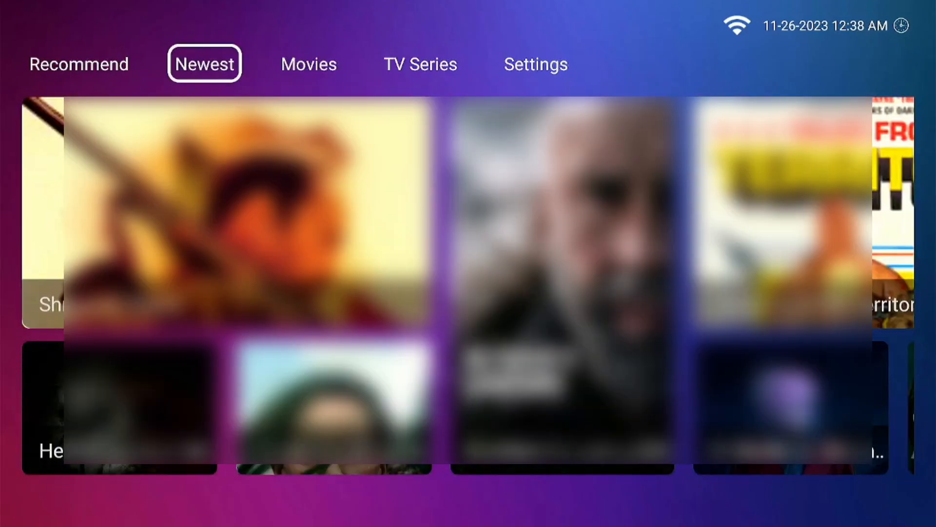
Step: Browse the Movies catalogue, the settings page and the TV Series posters in Maga VOD
click(310, 65)
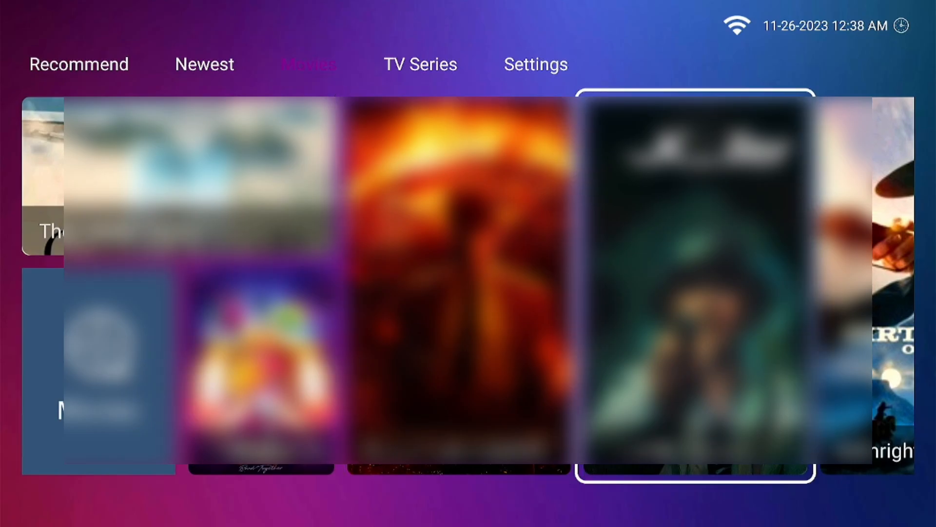
click(535, 65)
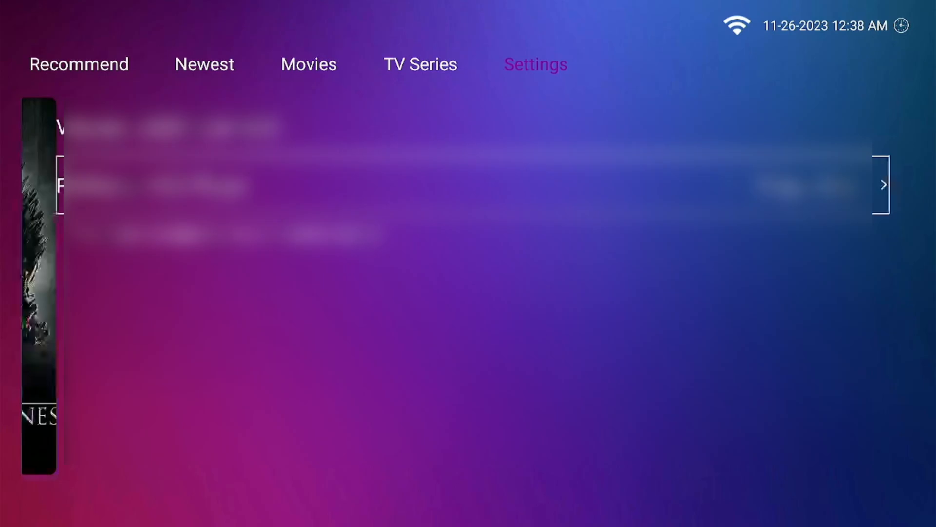
click(419, 65)
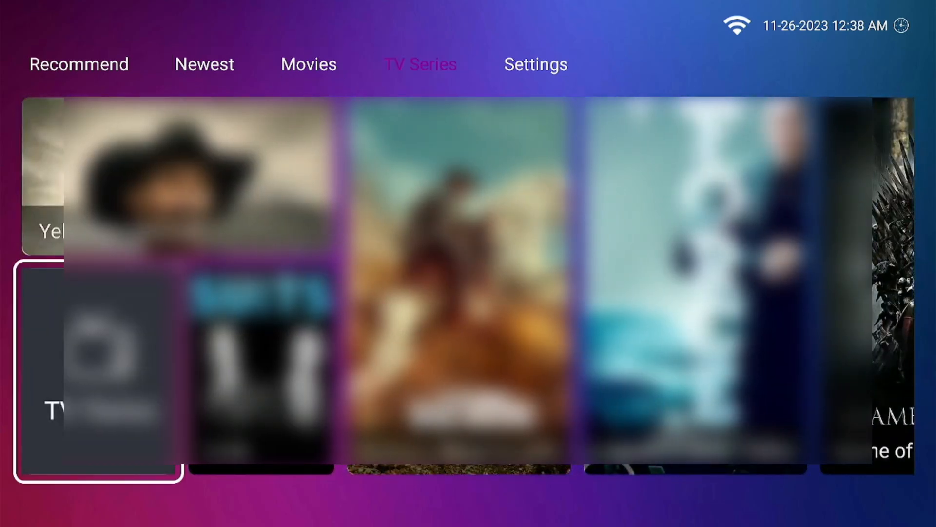
key(right)
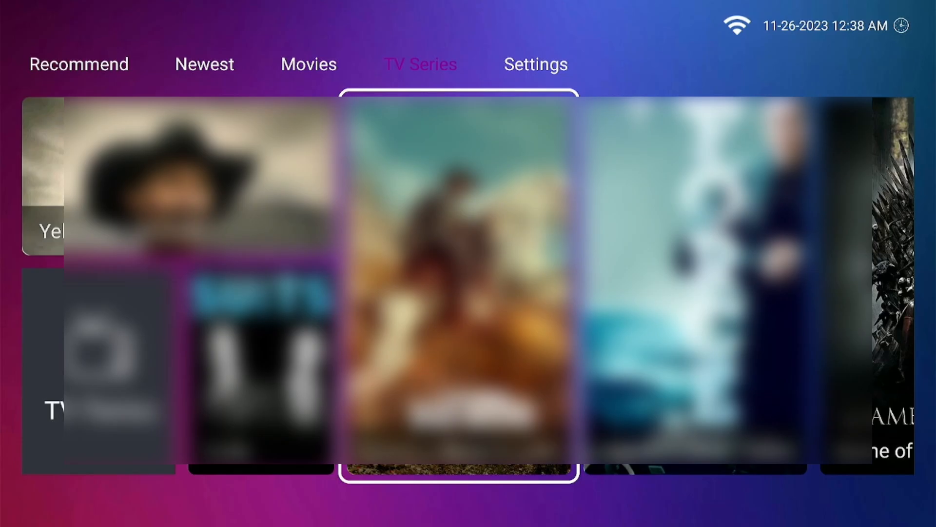
Step: Switch between settings and TV Series, return to the first tab and scroll through its listings
click(536, 65)
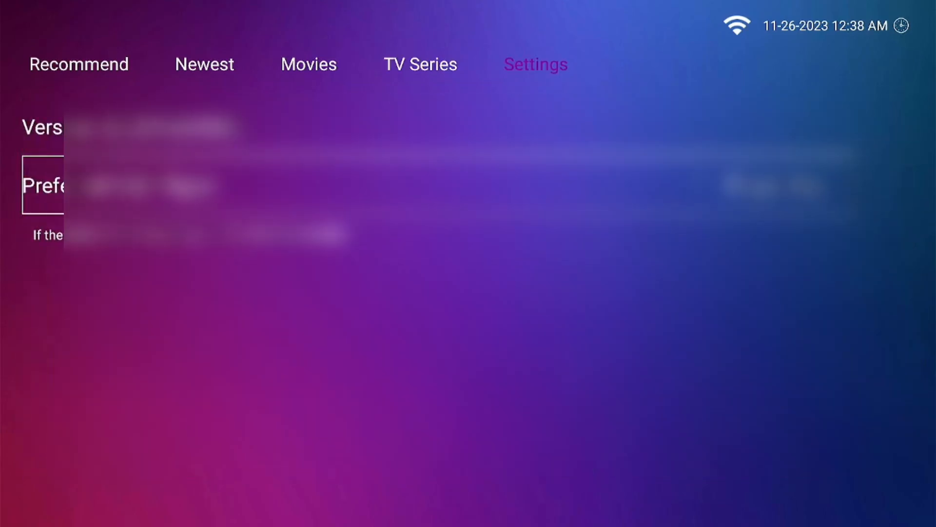
click(419, 65)
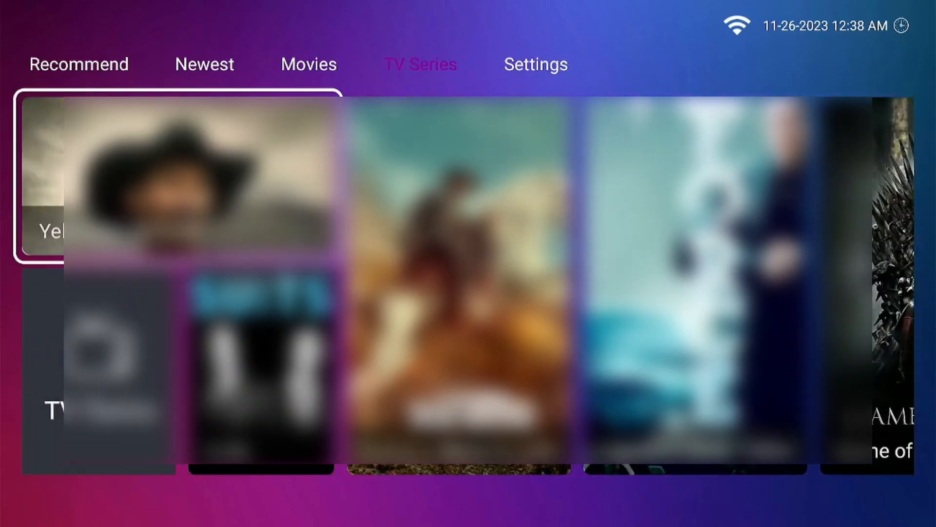
click(536, 64)
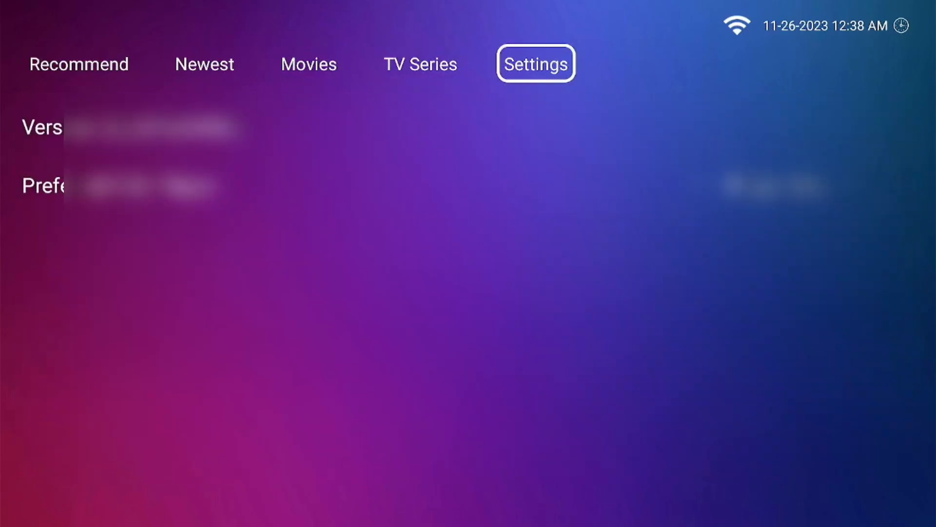
click(78, 64)
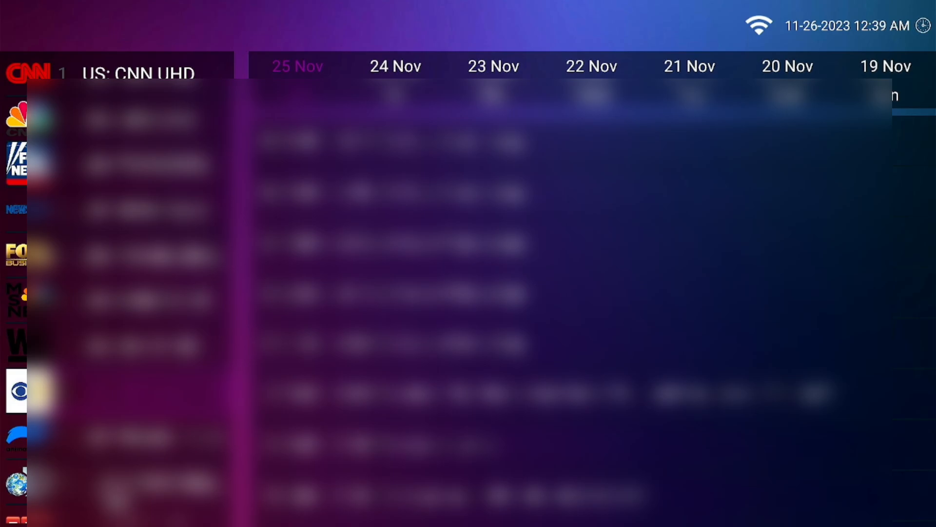
scroll(down, 3)
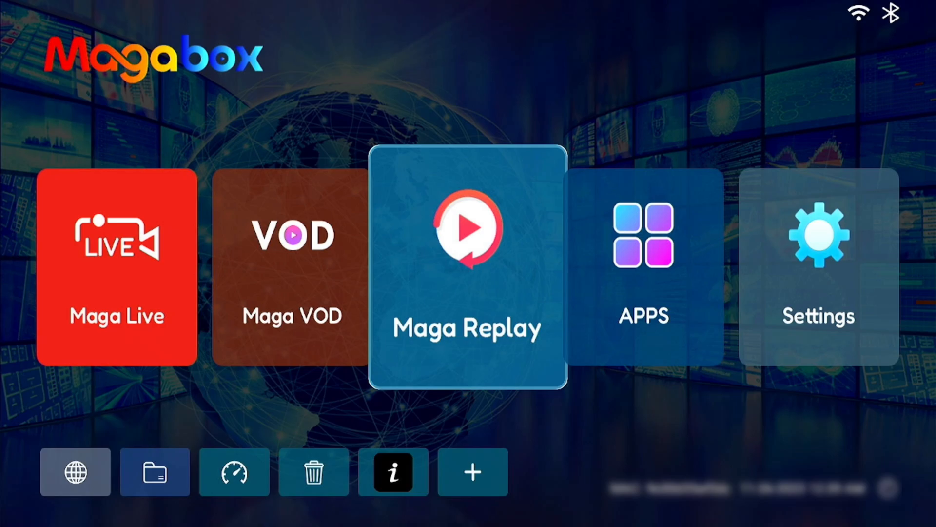
Step: Enter the installed apps grid and move focus past Maga VOD toward Europe TV
key(Right)
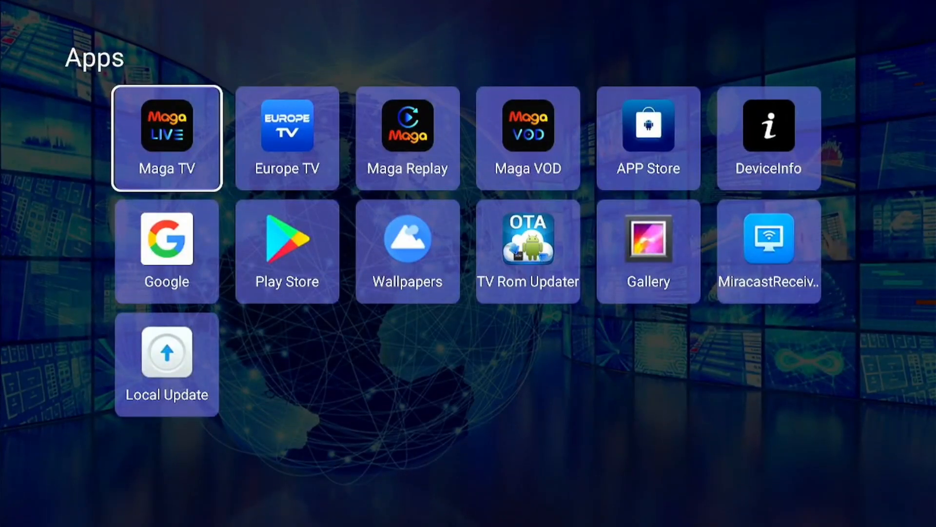
key(right)
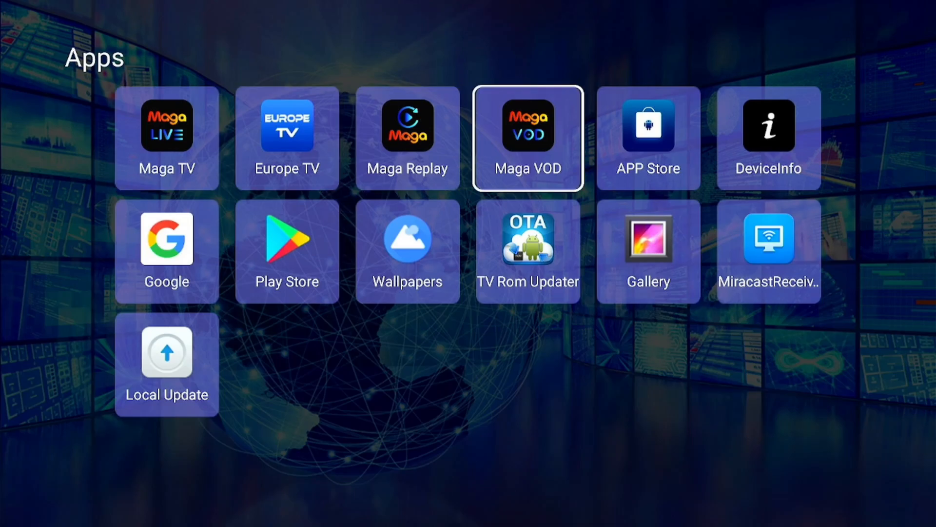
key(Left)
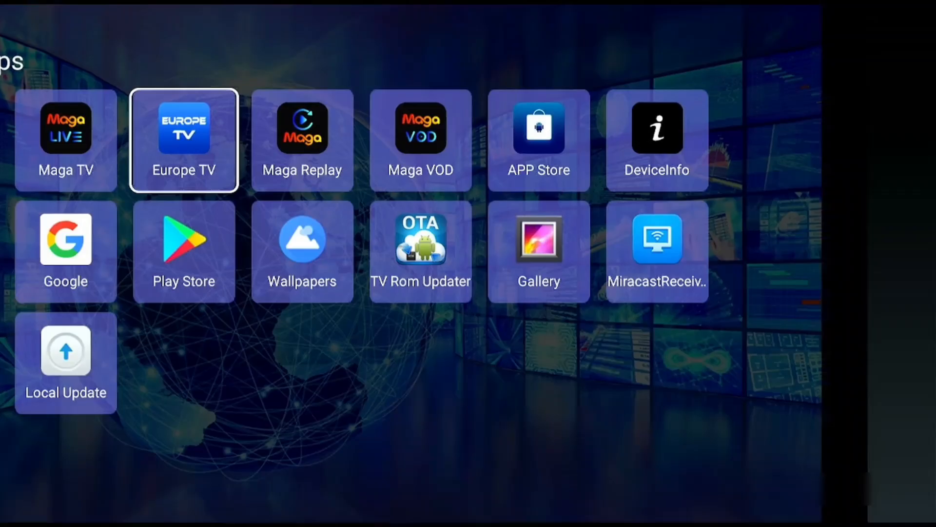
Step: Launch the Europe TV tile, which brings up a browser on the Google homepage
click(184, 139)
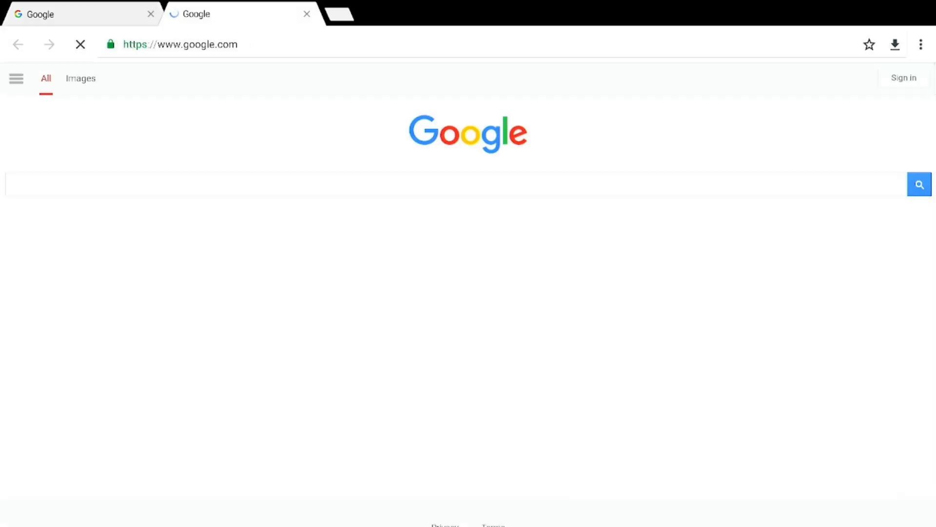
Step: Leave the Google Chrome page and return to the Magabox home screen
click(80, 44)
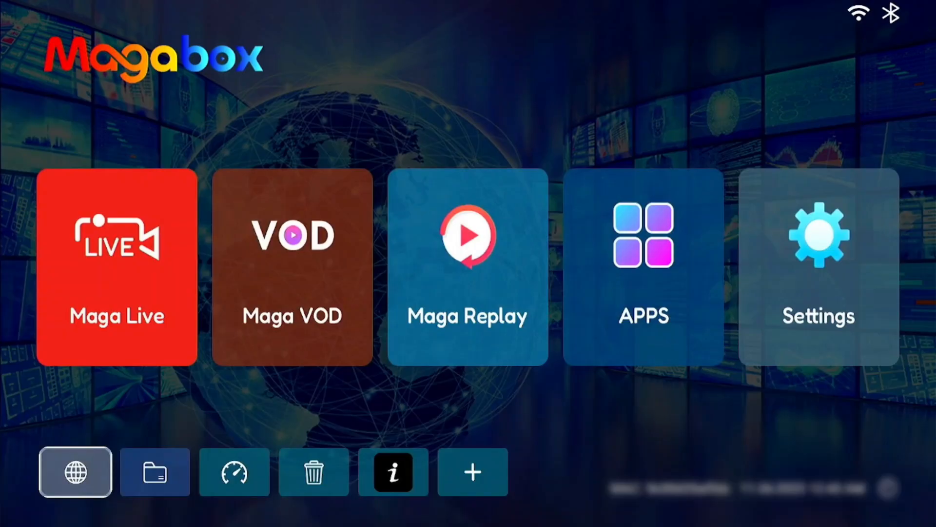
click(155, 472)
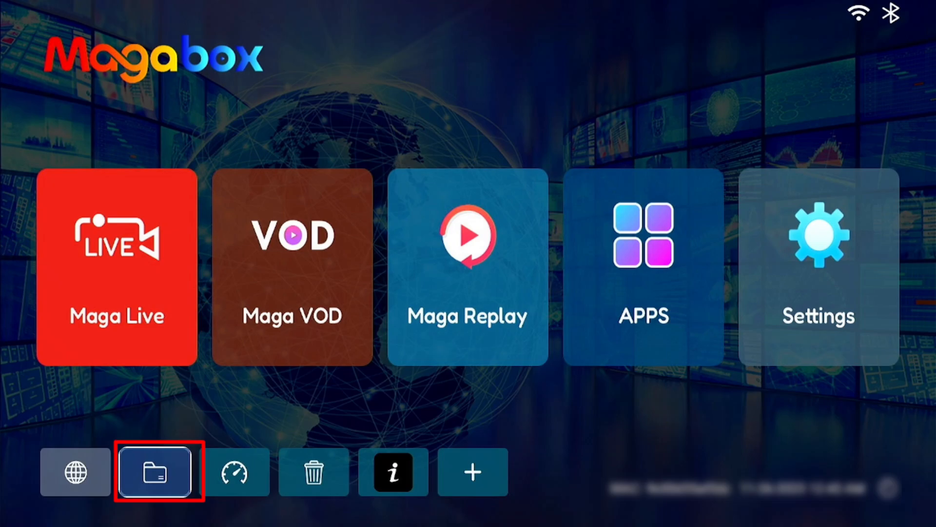
click(158, 471)
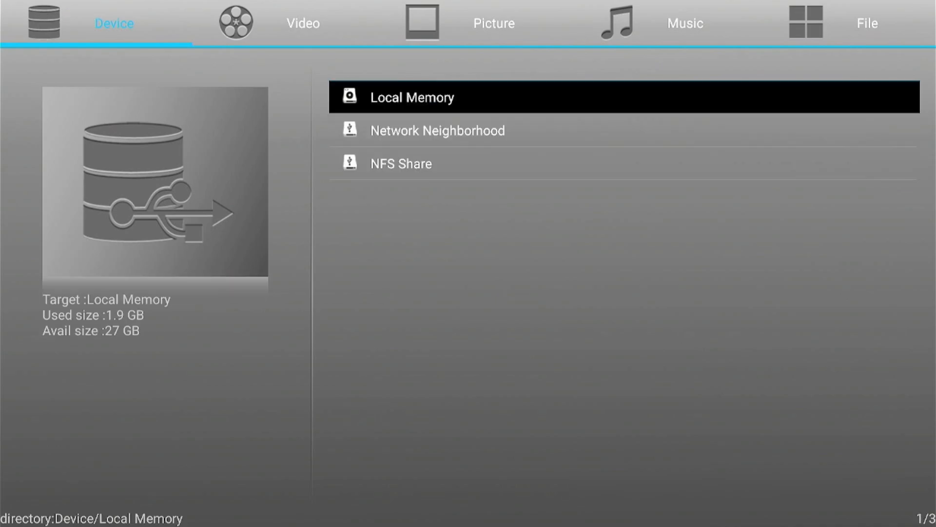
click(866, 22)
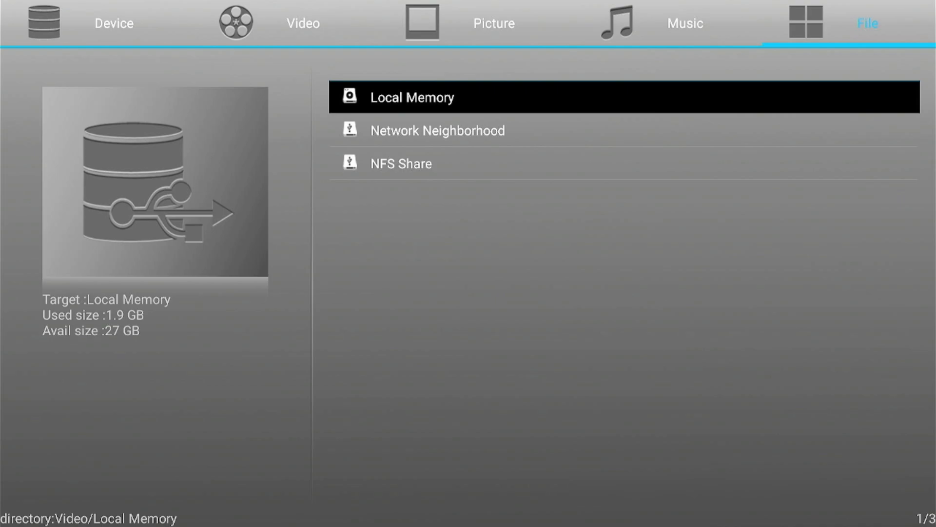
click(302, 22)
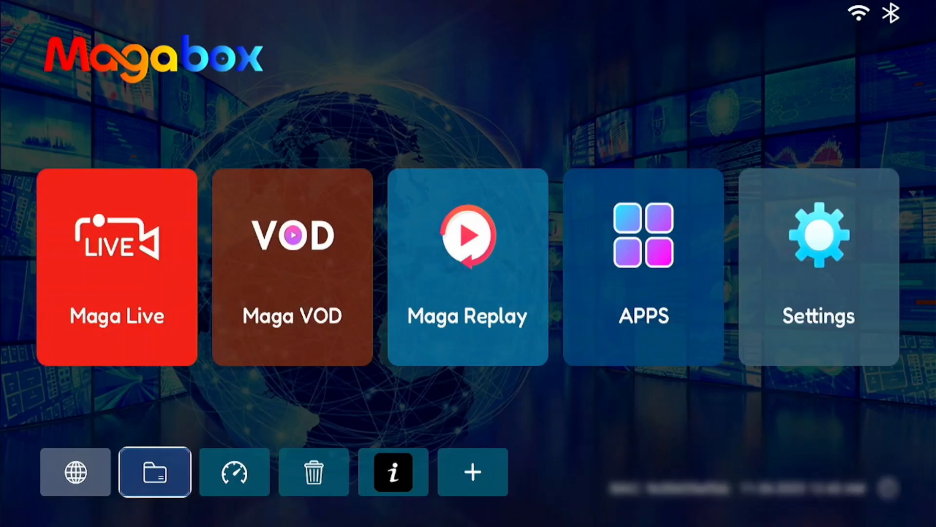
click(234, 471)
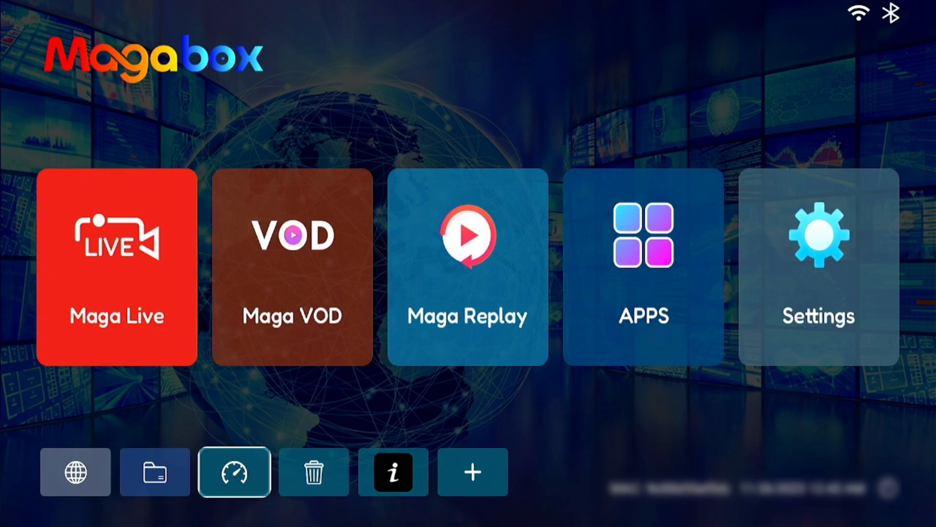
click(234, 472)
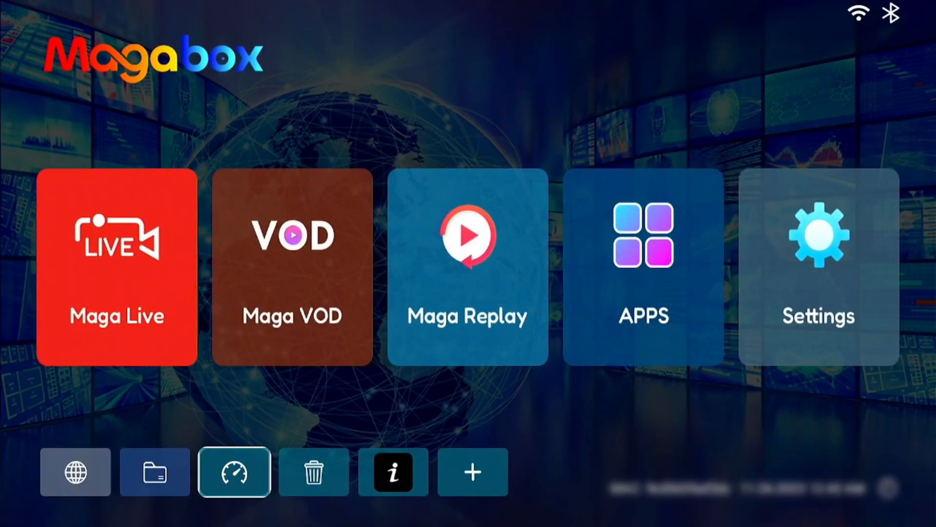
click(313, 472)
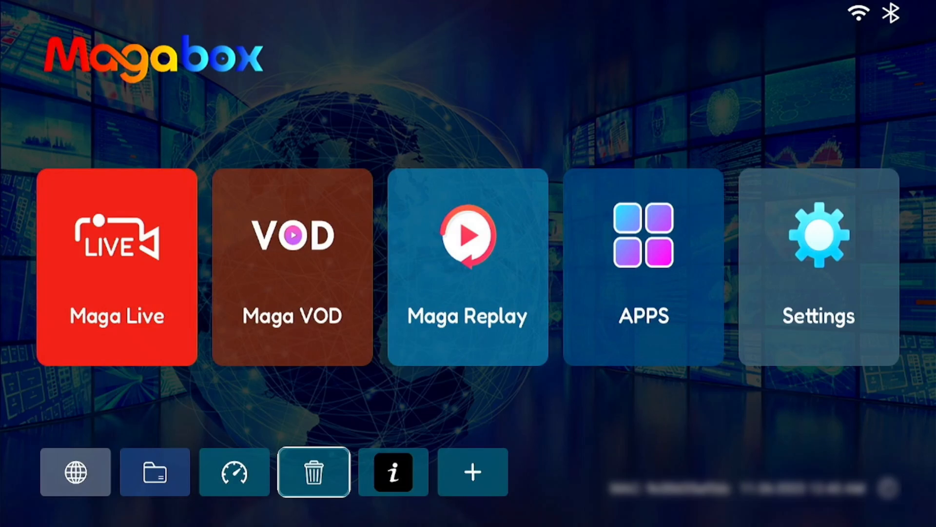
click(313, 472)
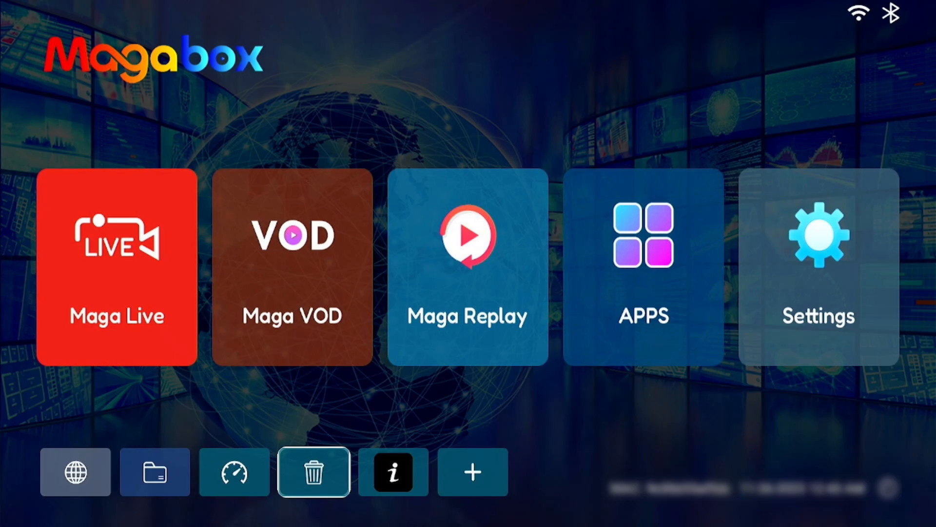
click(393, 472)
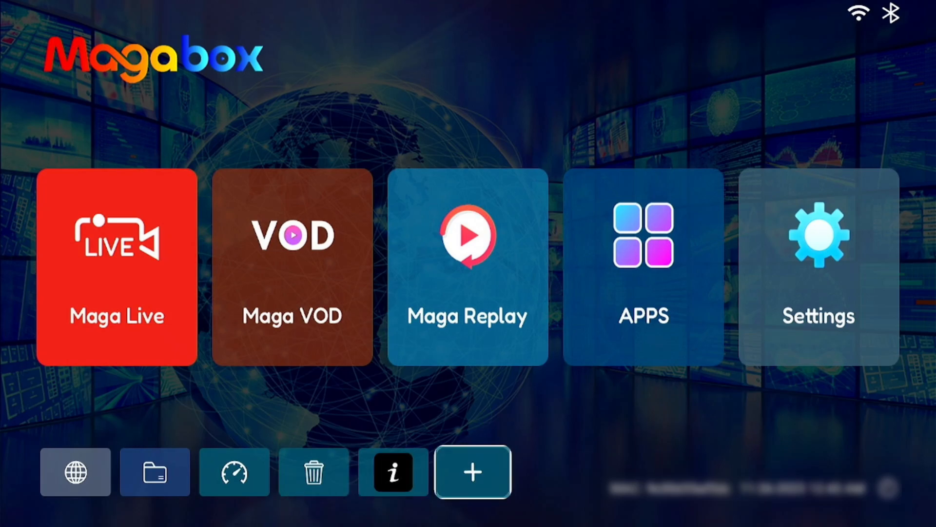
Step: Pin YouTube to the + slot in the bottom bar and launch it from the new shortcut
click(472, 472)
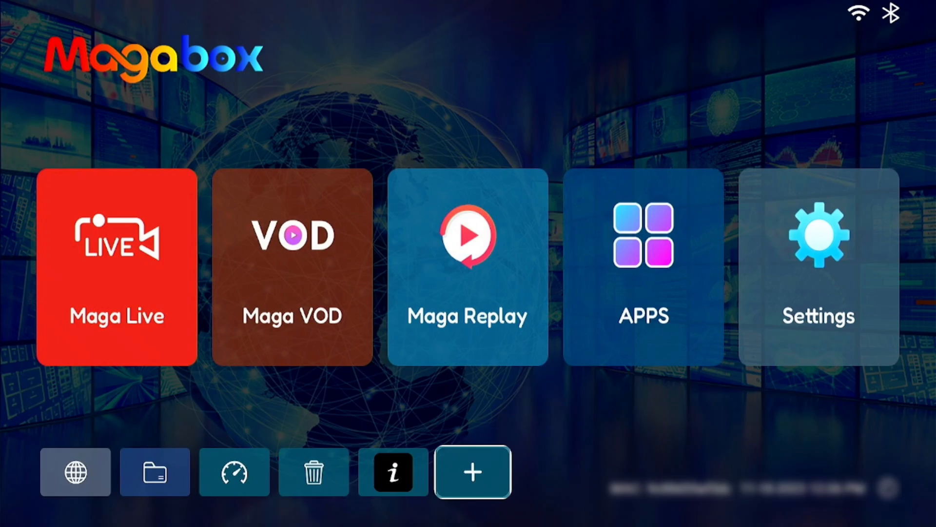
click(642, 267)
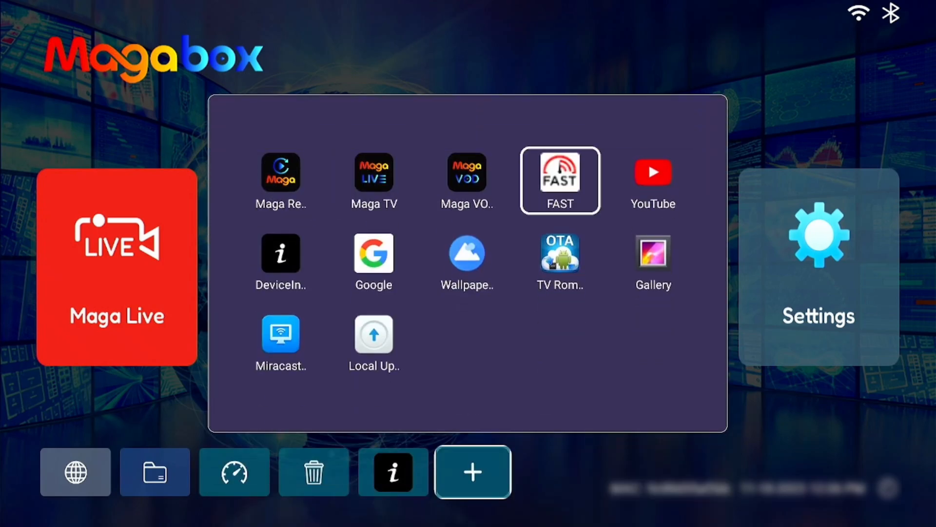
mouse_move(652, 180)
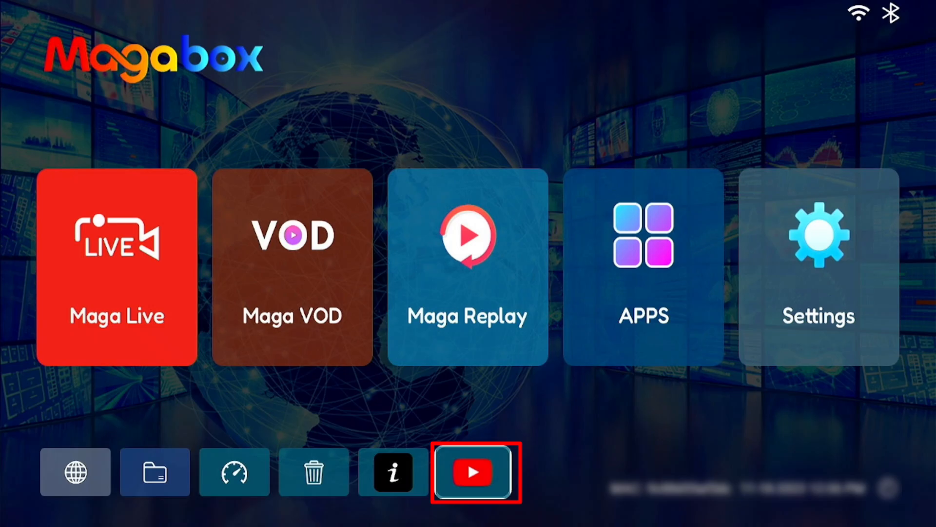
click(474, 472)
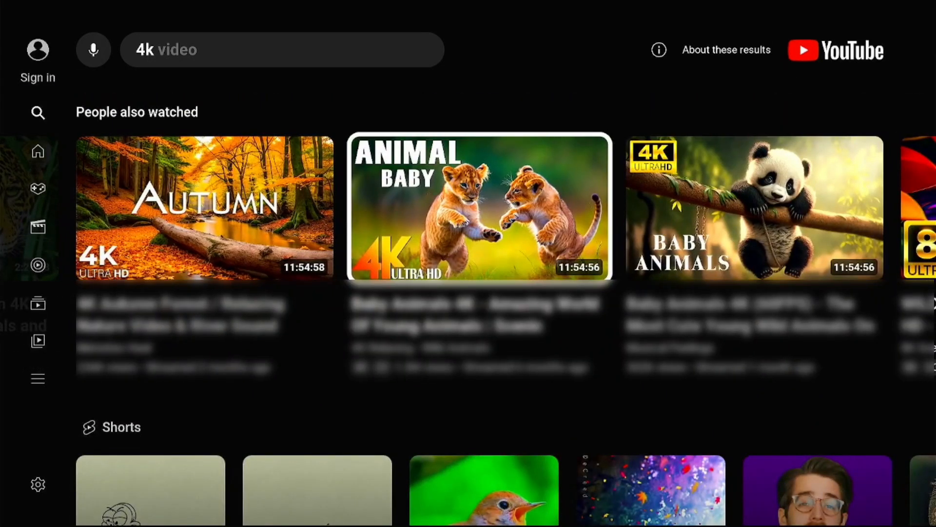
Step: Play the ANIMAL BABY 4K video from the '4k video' search results
click(478, 207)
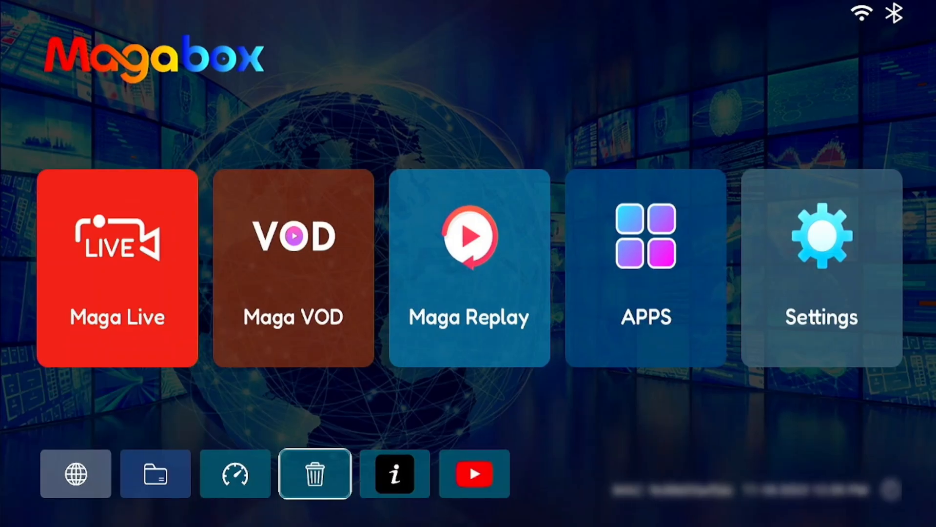
Step: Move left along the quick-access shortcut bar to the web browser (globe) shortcut
click(155, 474)
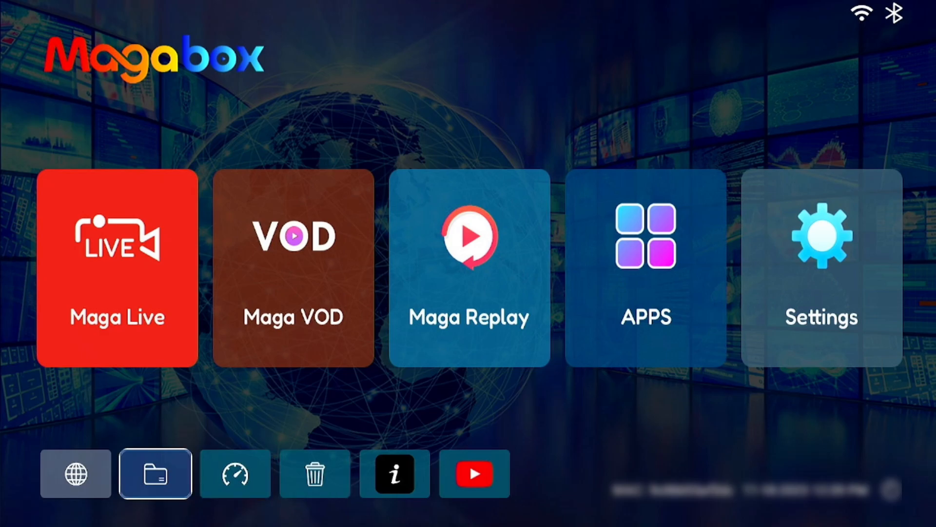
click(75, 474)
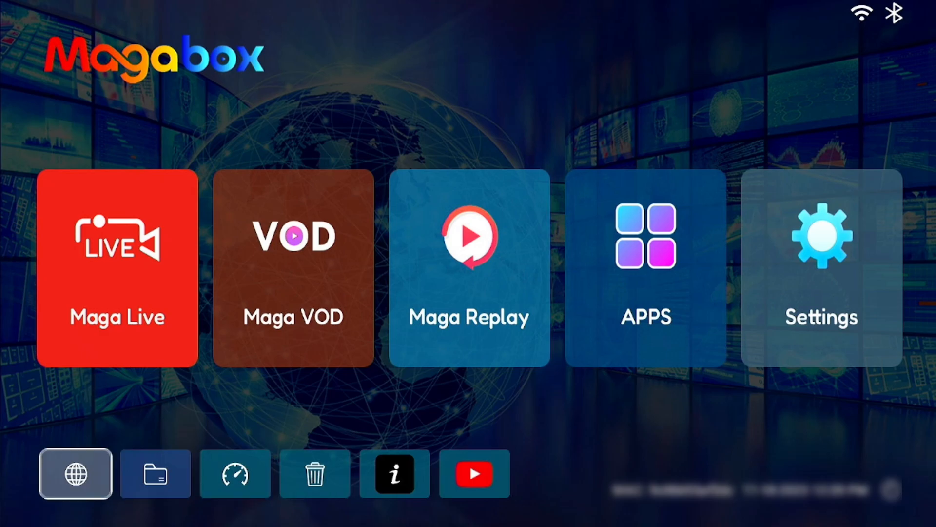